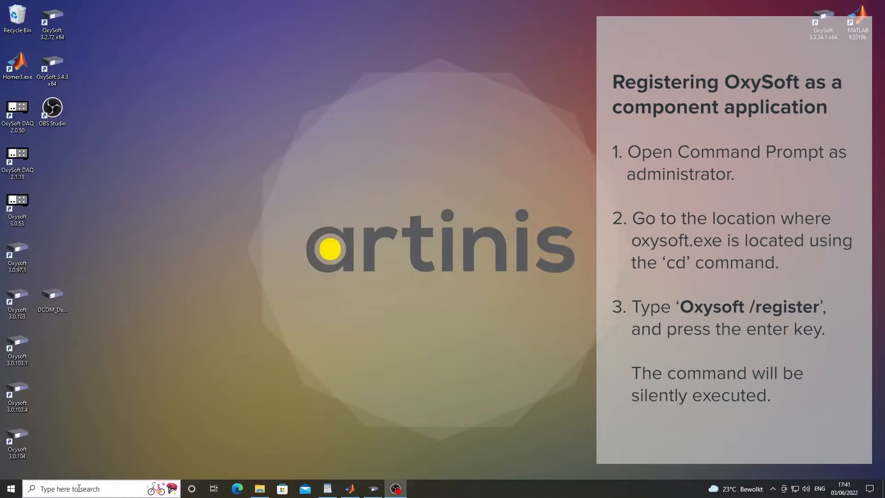
# Search the Start menu for cmd and launch Command Prompt as administrator.
pyautogui.write('command prompt')
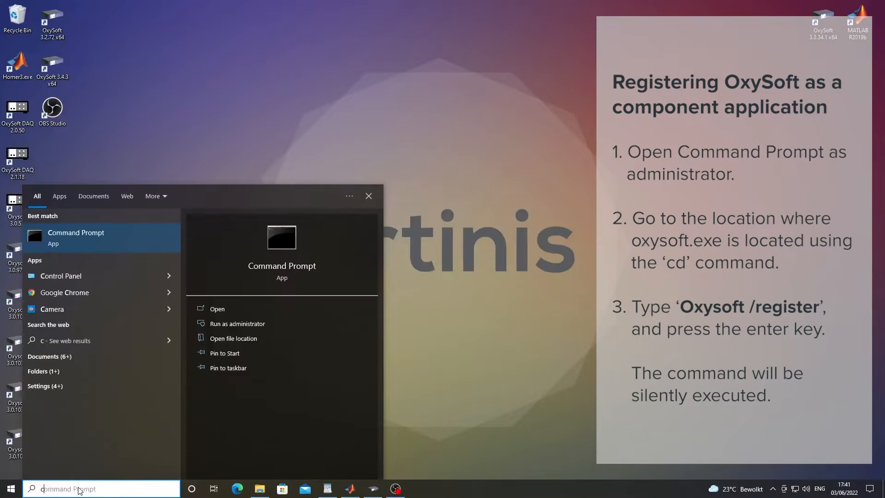
pyautogui.write('cmd')
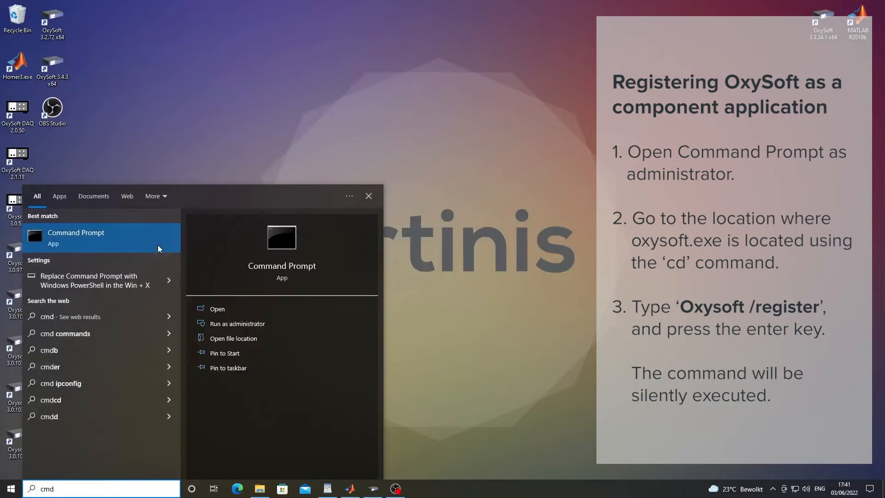
pyautogui.moveTo(173, 248)
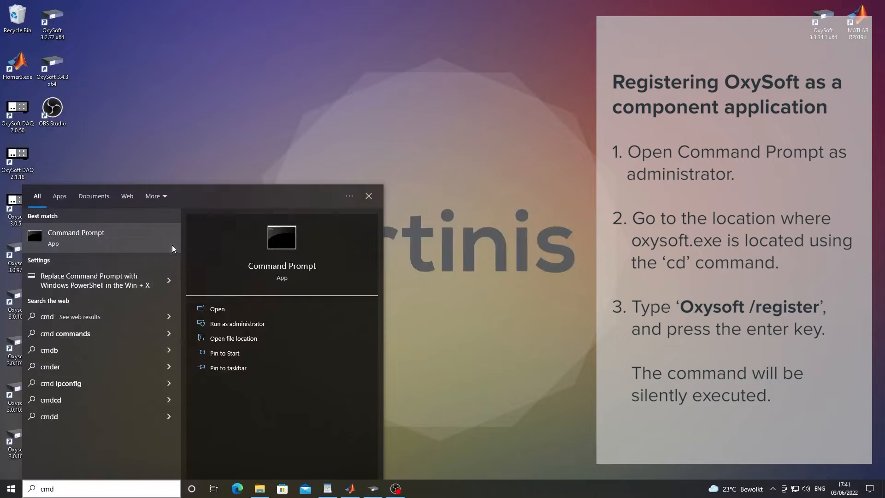
pyautogui.moveTo(403, 307)
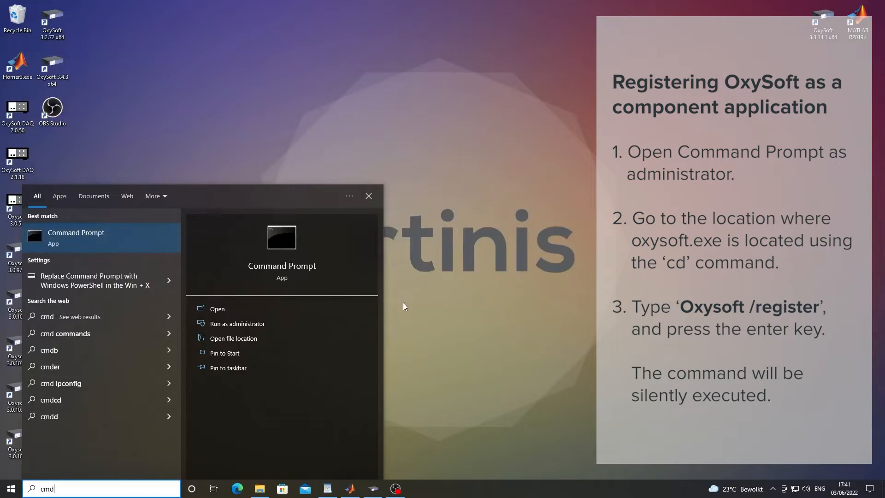
pyautogui.click(236, 323)
pyautogui.write('O')
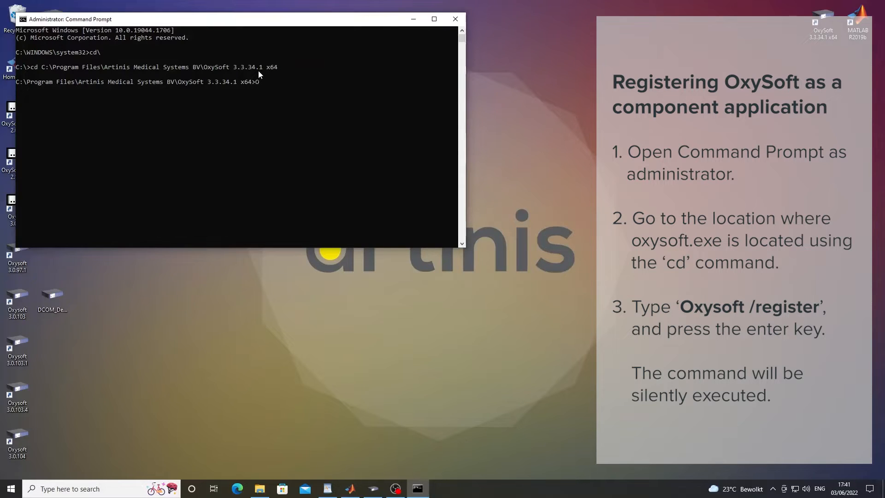
# Register OxySoft from its OxySoft 3.3.34.1 x64 install folder with OxySoft /register.
pyautogui.write('xySoft/register')
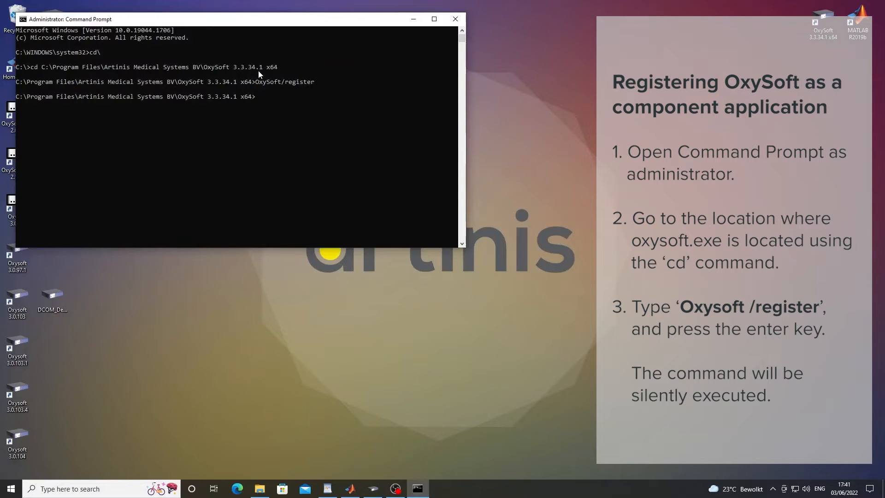
pyautogui.click(455, 18)
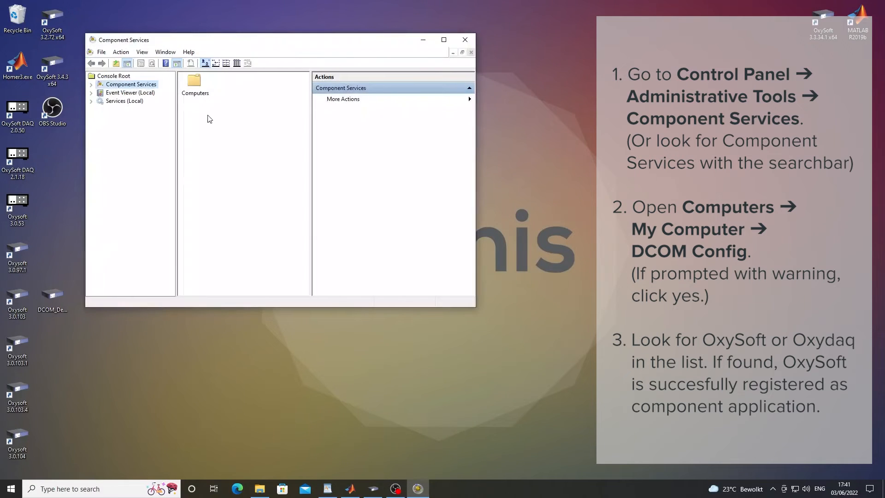
# Find OxySoft in the DCOM Config list under My Computer, then close Component Services.
pyautogui.doubleClick(194, 82)
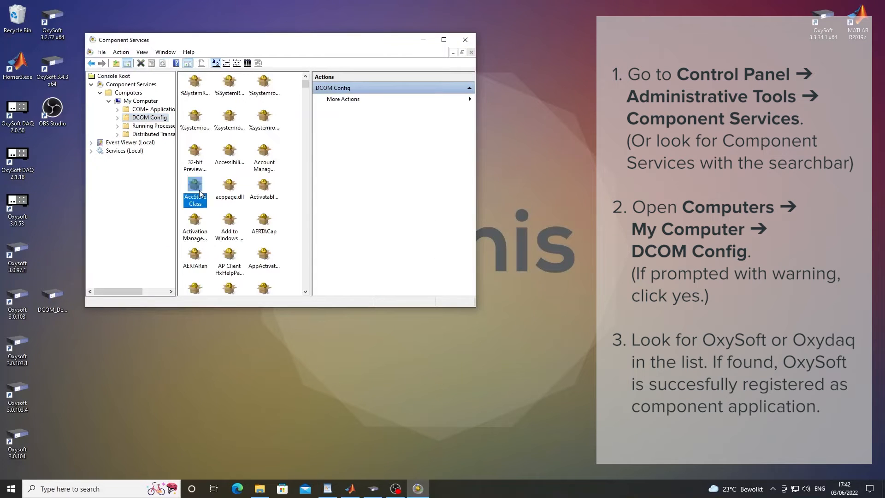
pyautogui.scroll(-3)
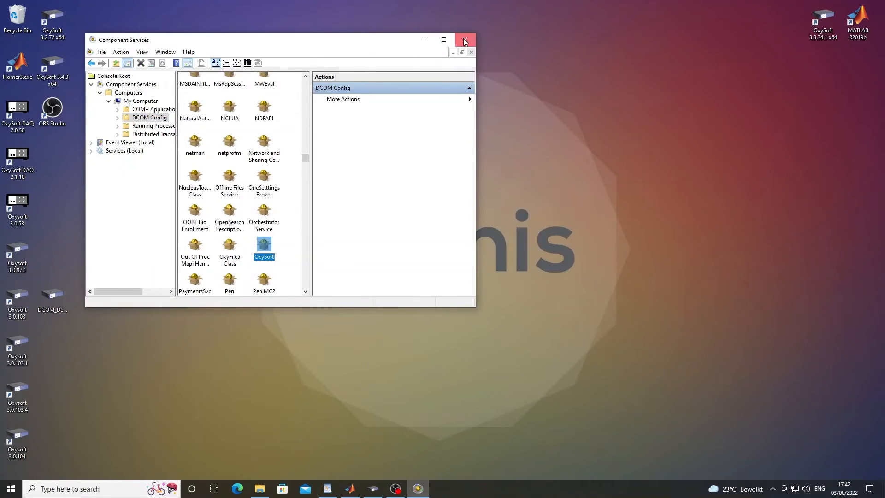
pyautogui.click(464, 40)
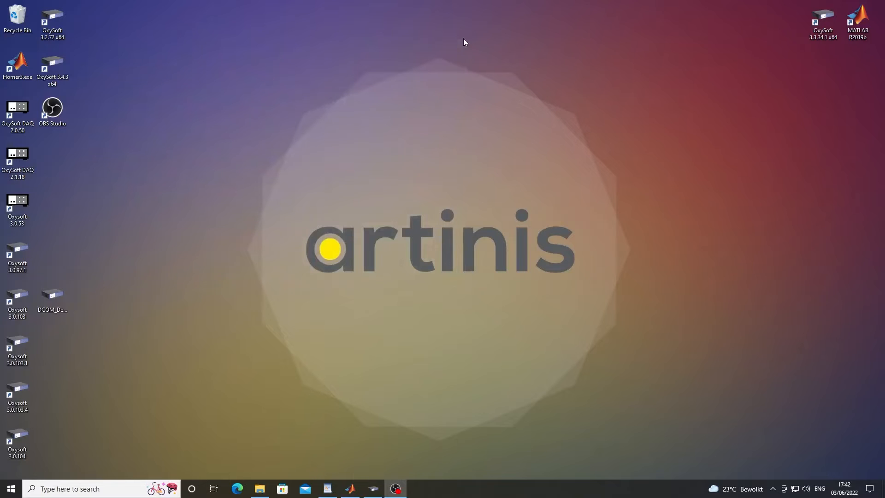
pyautogui.moveTo(371, 488)
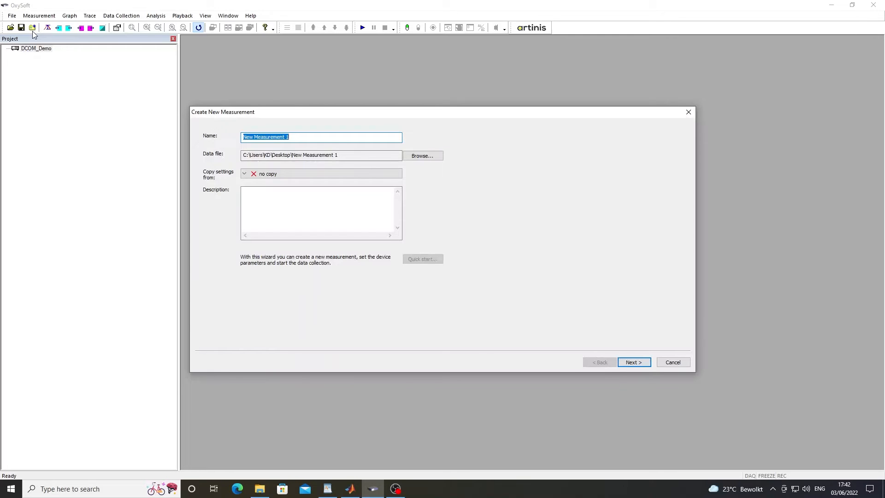
# Set up the OxySoftDCOM measurement with the PortaMon TSI Fit Factor template, then switch to MATLAB.
pyautogui.write('OxySoftDCOM')
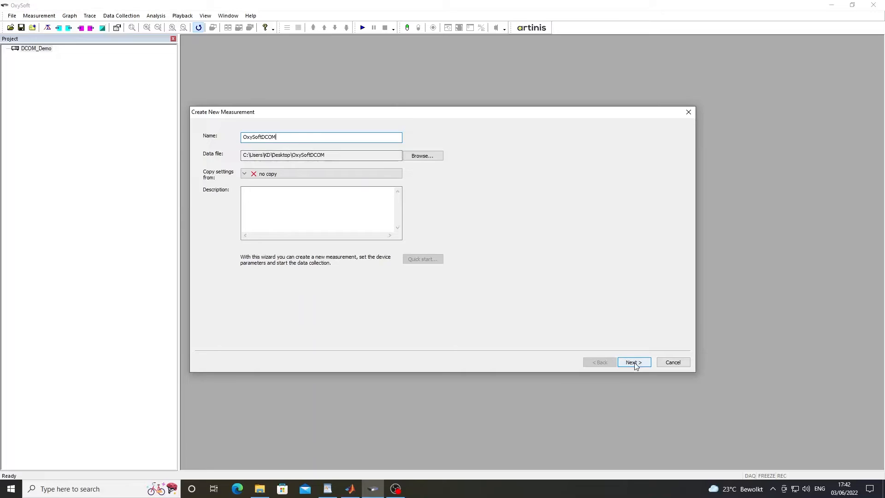
pyautogui.click(633, 362)
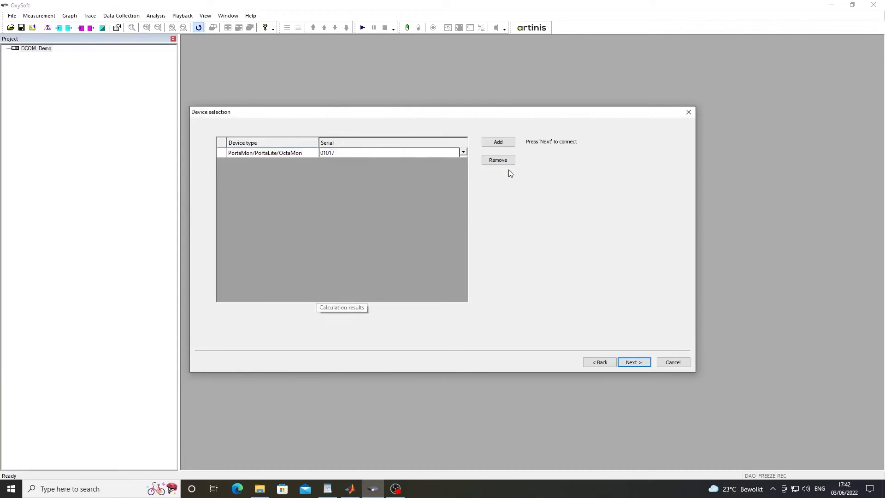
pyautogui.click(632, 362)
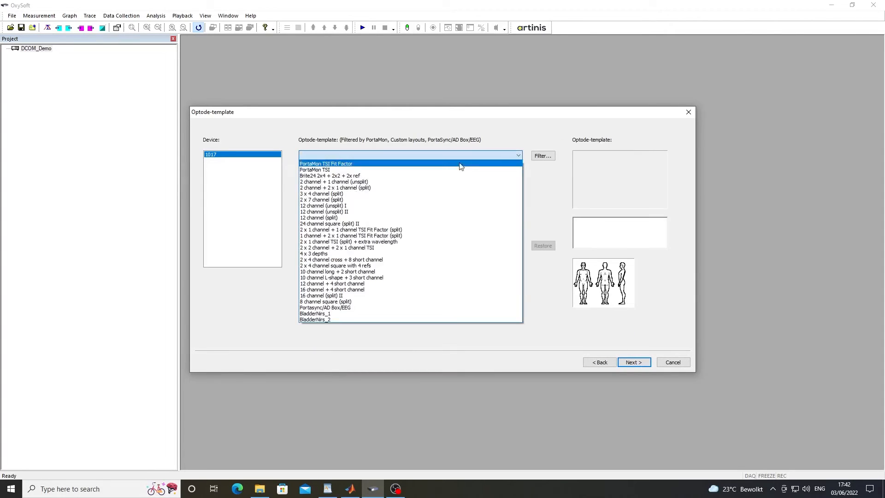
pyautogui.click(633, 361)
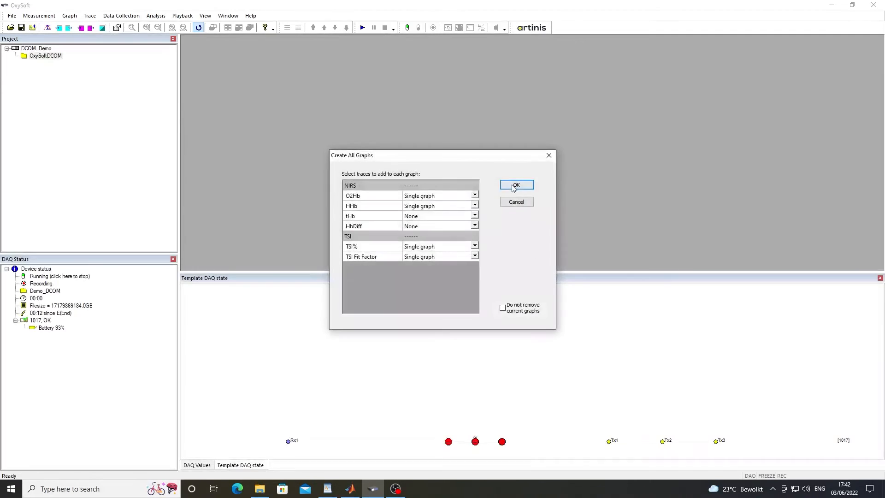
pyautogui.click(515, 185)
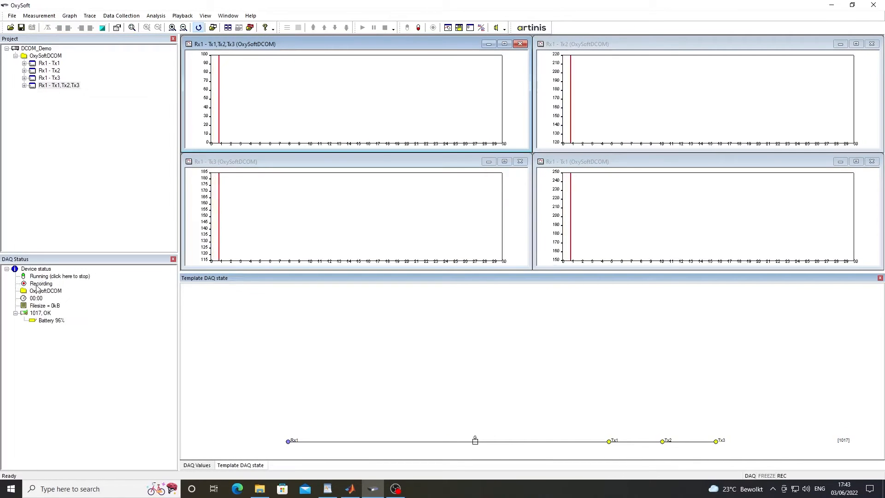
pyautogui.moveTo(394, 488)
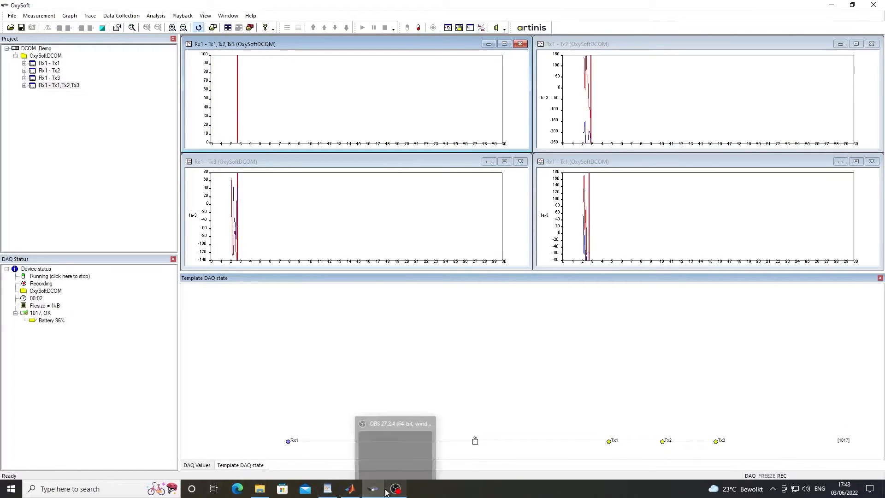
pyautogui.click(350, 488)
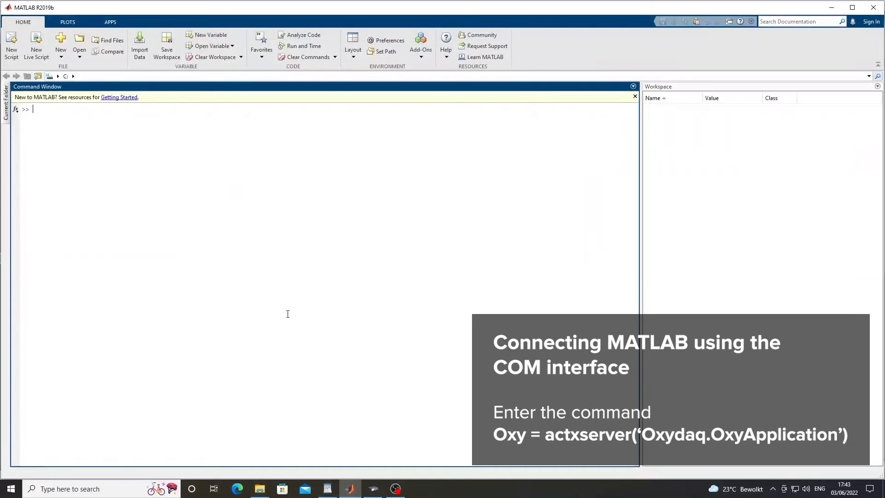
# Create the Oxy object with actxserver('OxySoft.OxyApplication') in MATLAB.
pyautogui.write('Oxy = actxs')
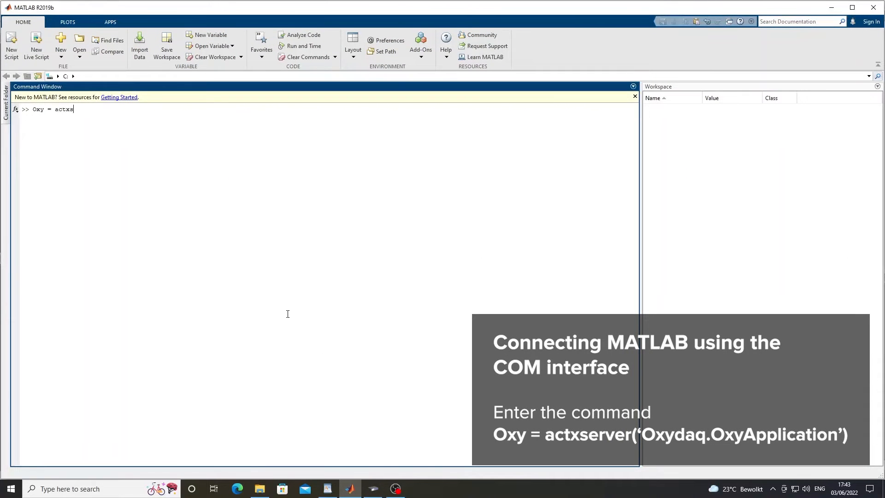
pyautogui.write("erver('OxySoft")
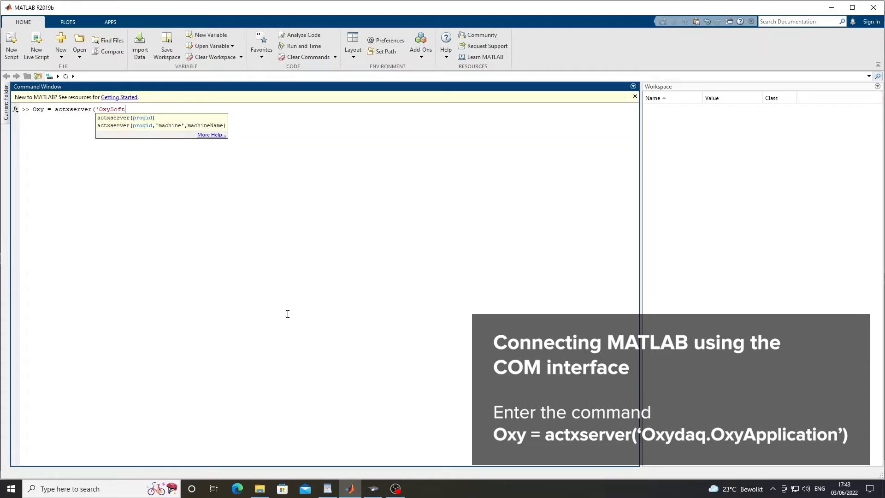
pyautogui.write(".OxyApplication');")
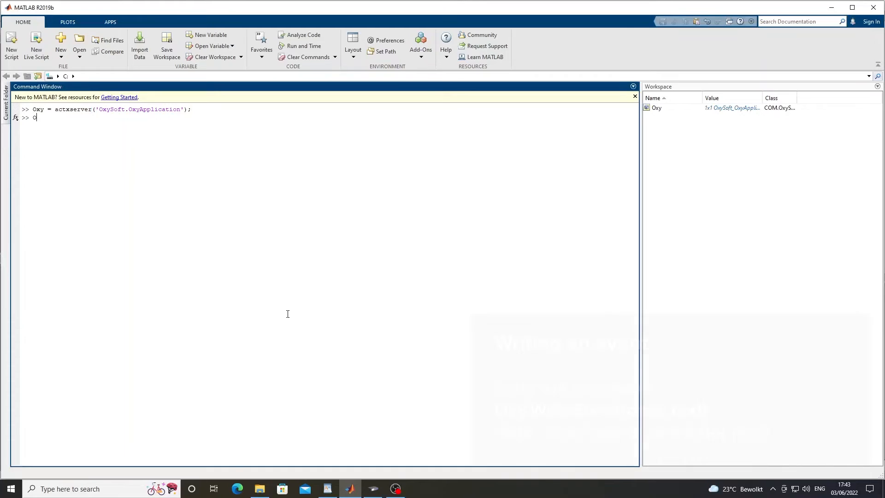
# Type the command Oxy.WriteEvent('S','Start'); in the Command Window.
pyautogui.write('Oxy.writeEvent(')
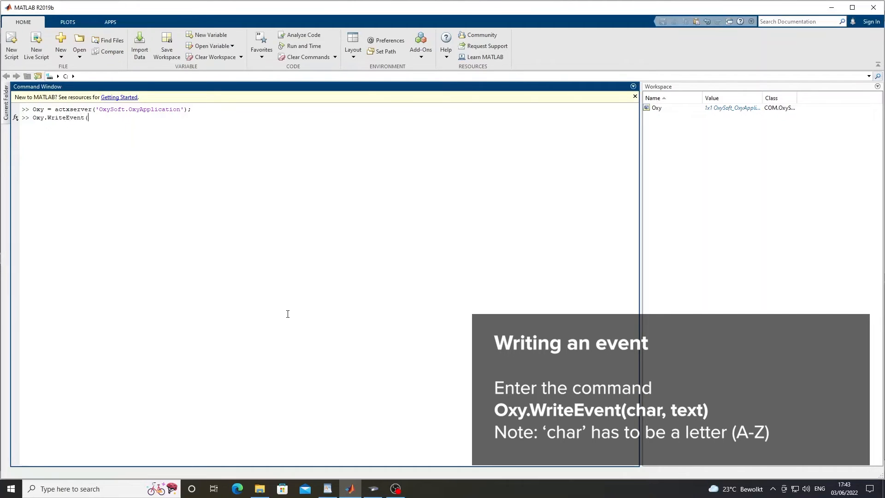
pyautogui.write("'S'")
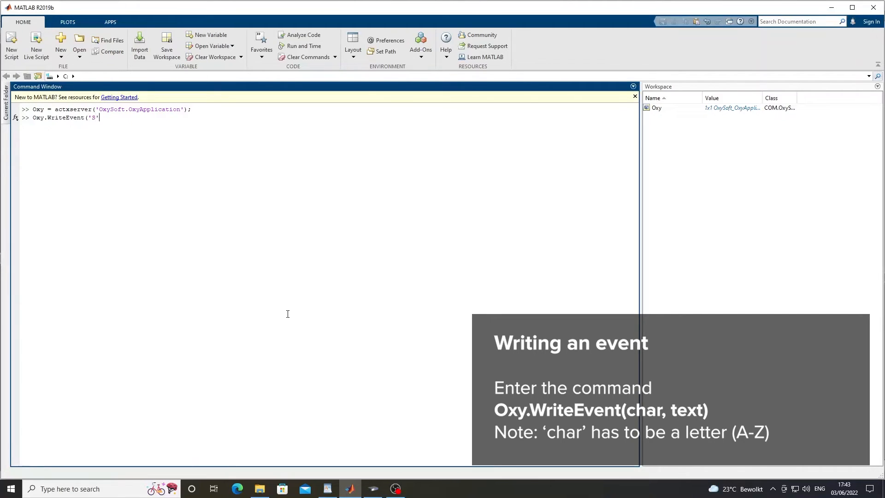
pyautogui.write(",'St")
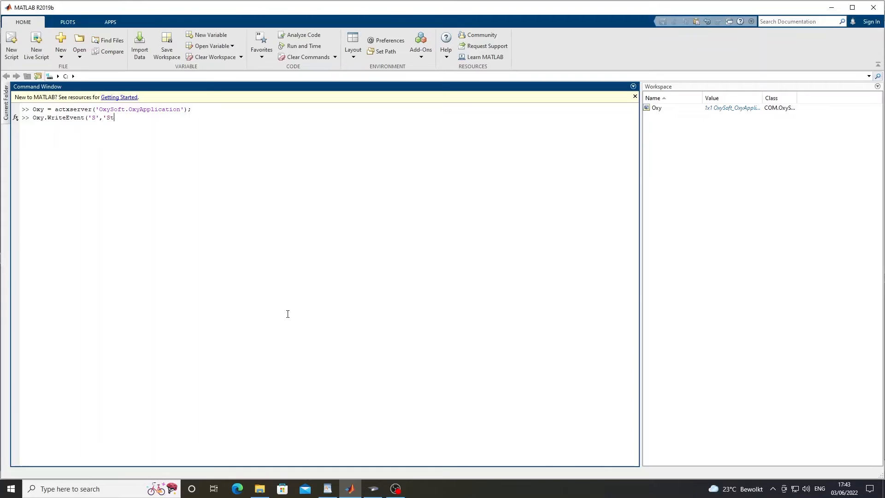
pyautogui.write("art');")
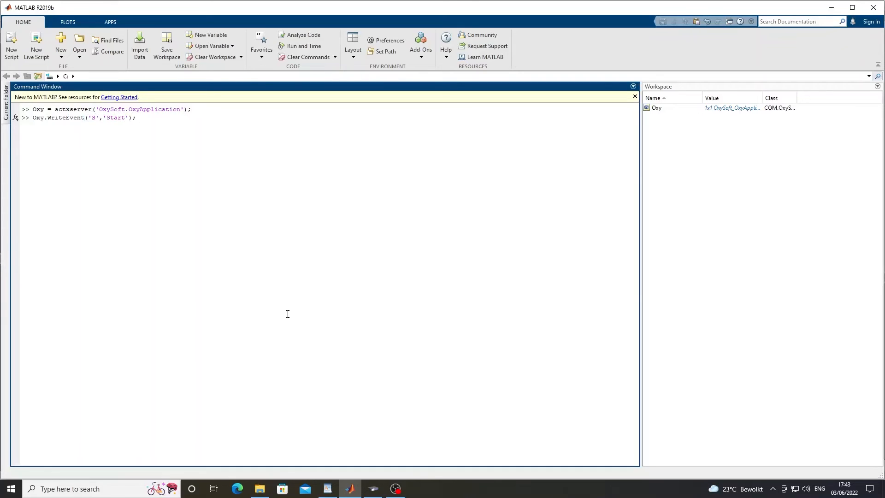
# Send the Start event 'S', then type Oxy.WriteEvent('E','End') for the End event.
pyautogui.press('Return')
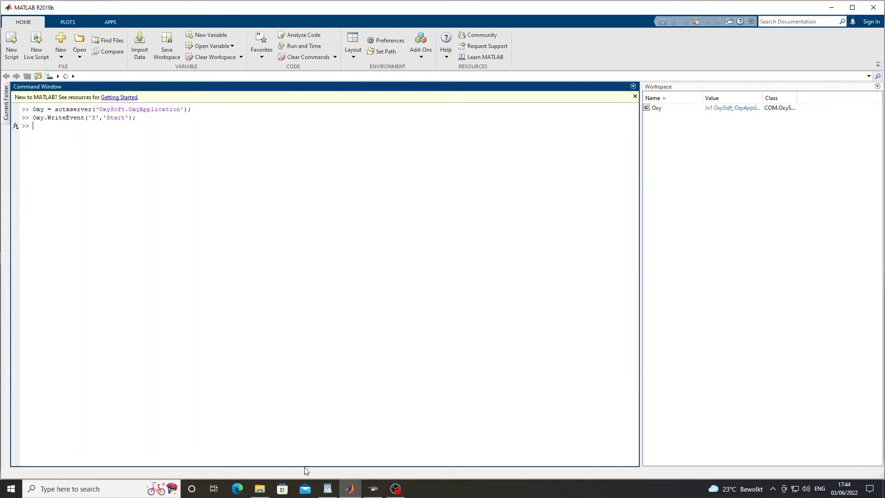
pyautogui.click(371, 488)
pyautogui.write('Oxy.Writ')
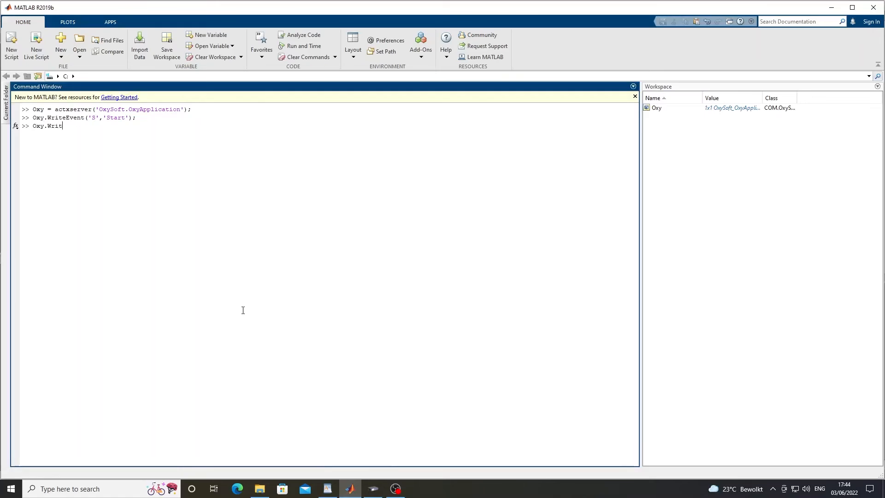
pyautogui.write("eEvent('E','E")
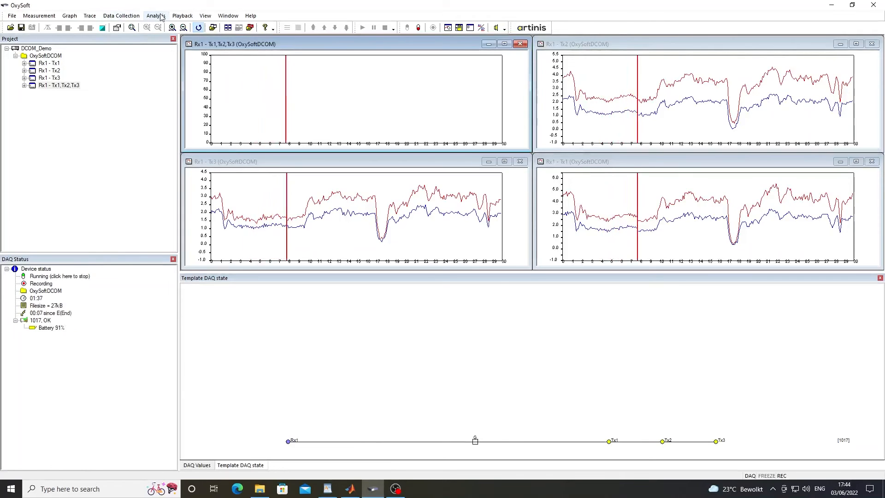
pyautogui.click(156, 16)
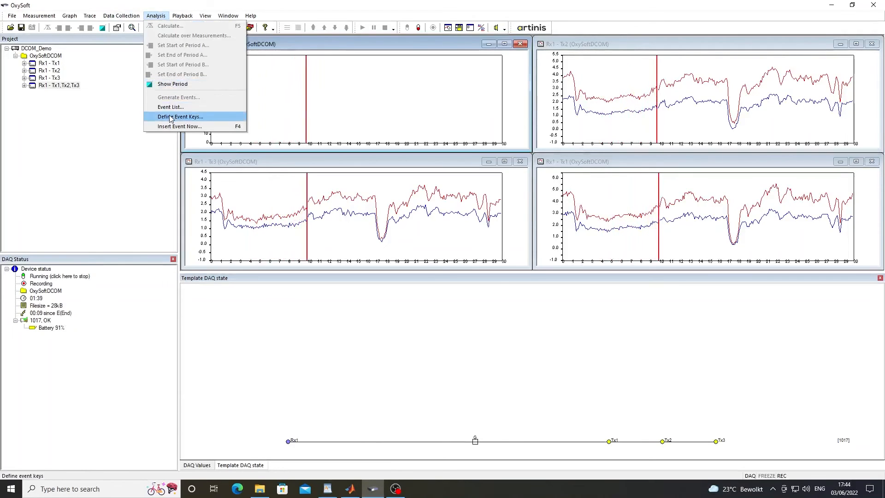
pyautogui.click(171, 106)
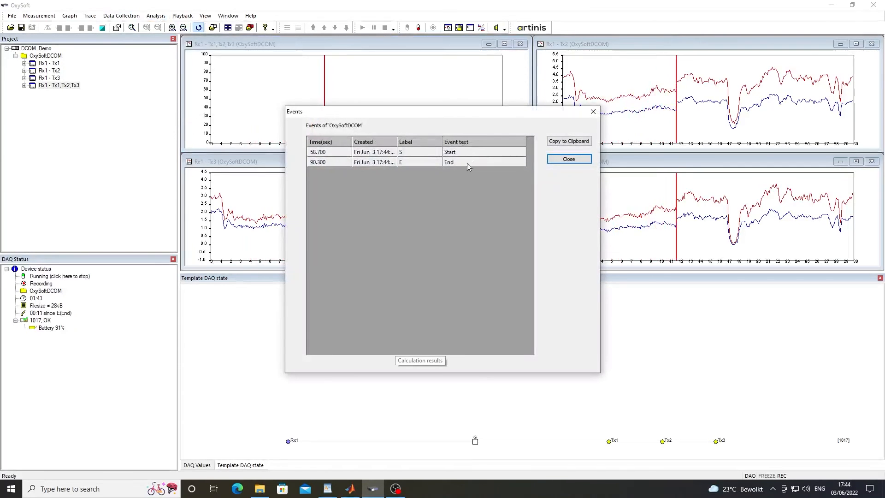
pyautogui.moveTo(568, 158)
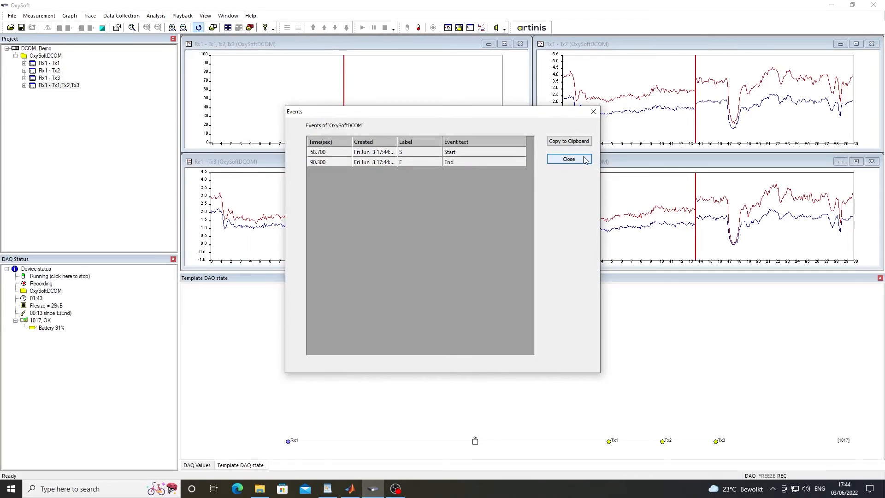
pyautogui.click(568, 159)
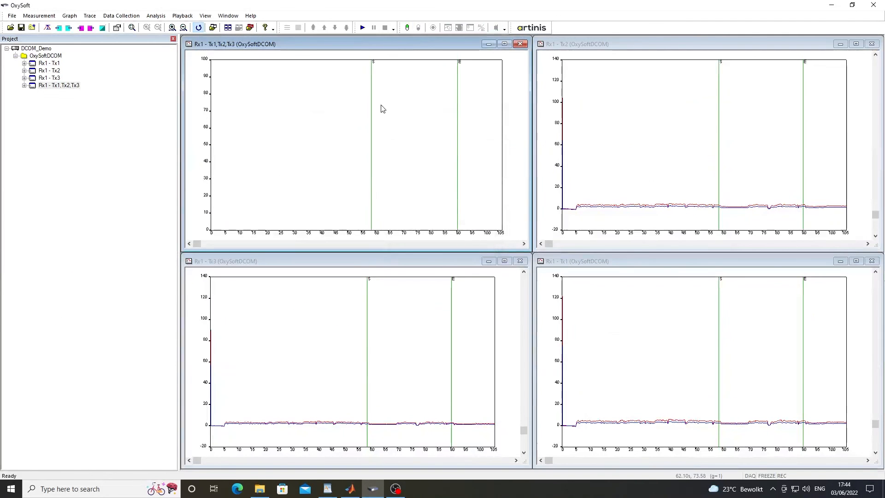
pyautogui.moveTo(449, 104)
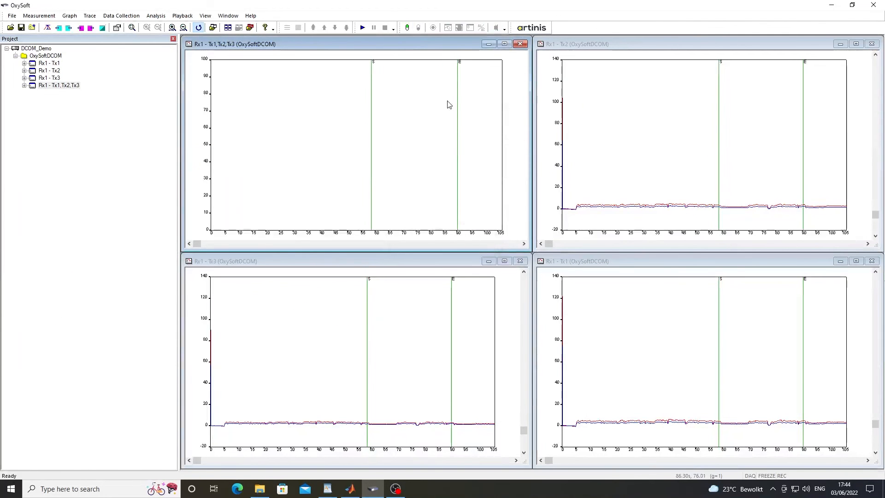